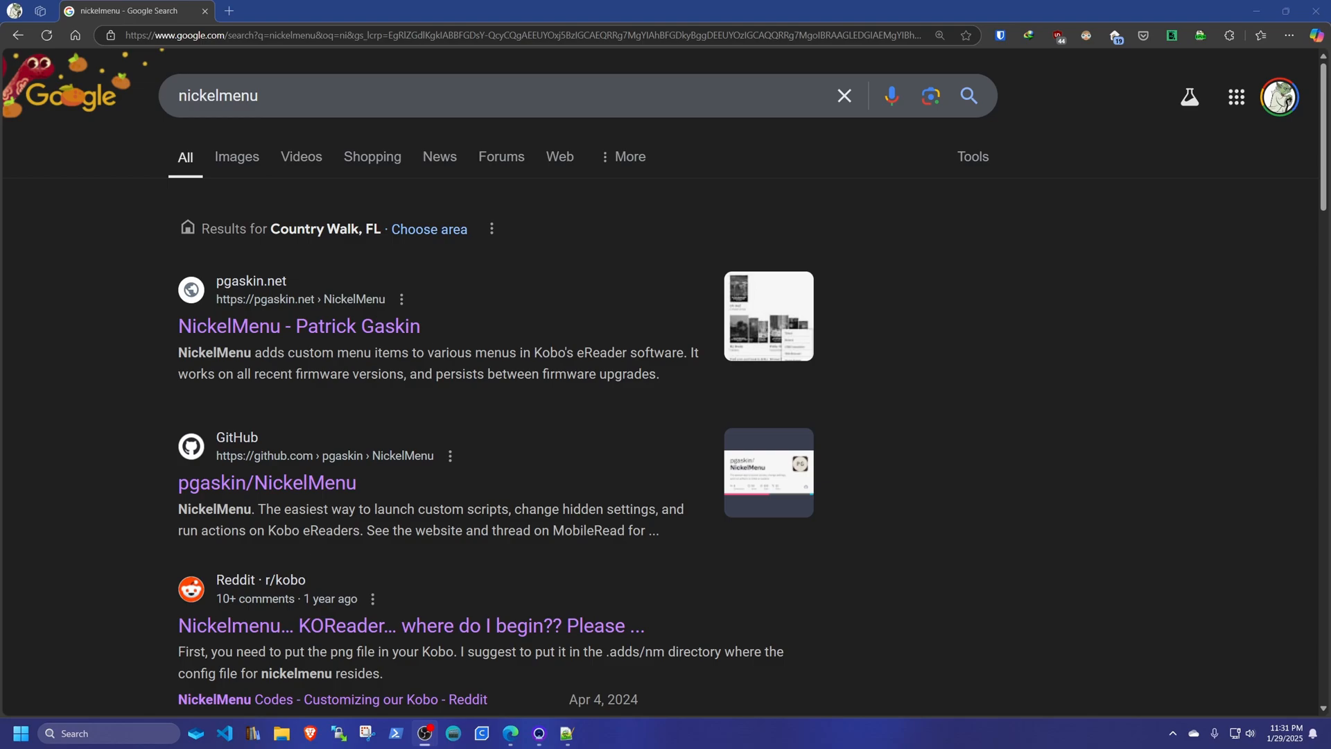
mouse_move(1305, 289)
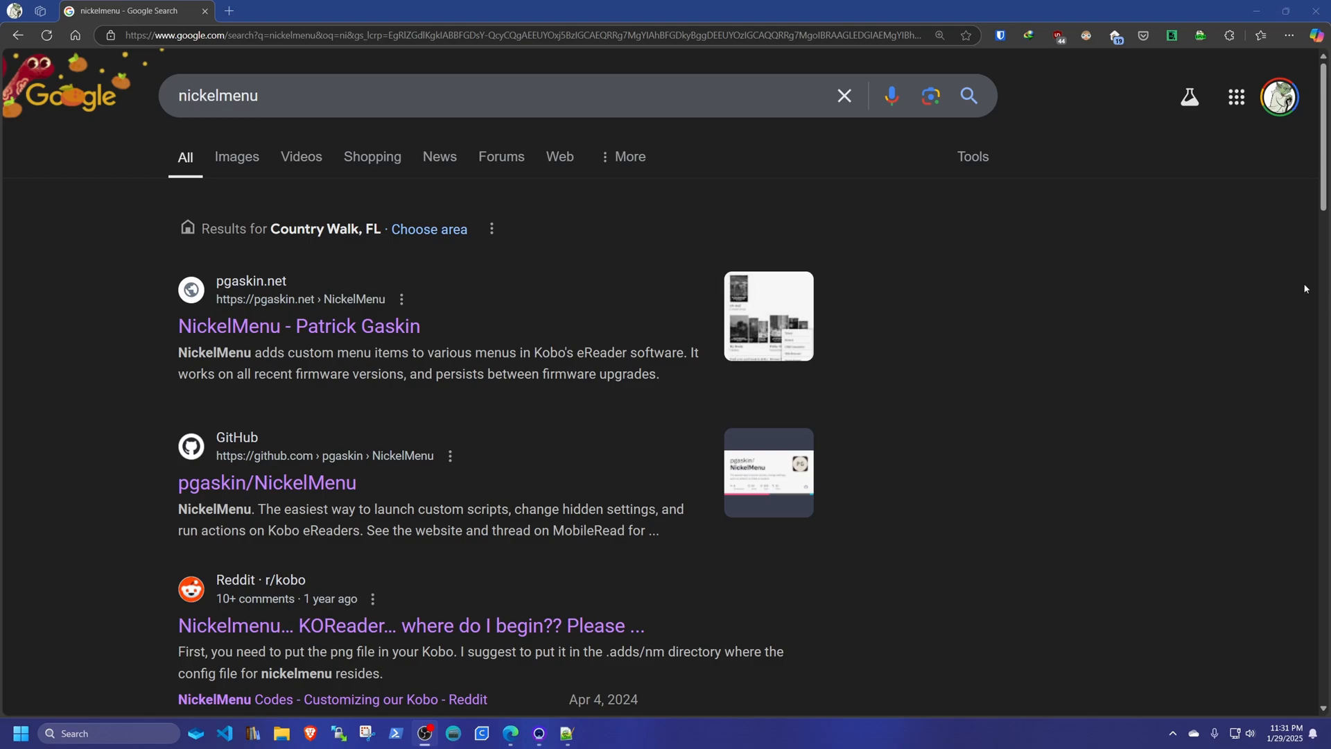
mouse_move(253, 294)
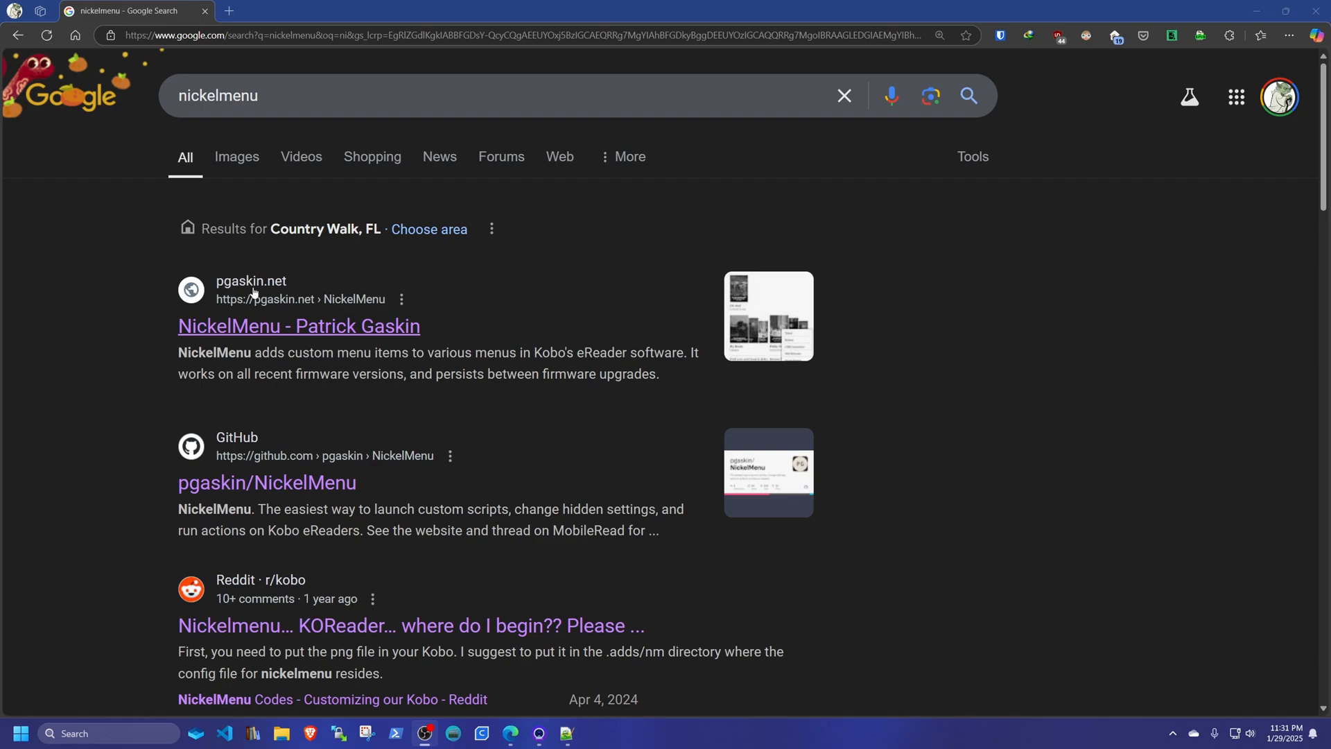
mouse_move(267, 288)
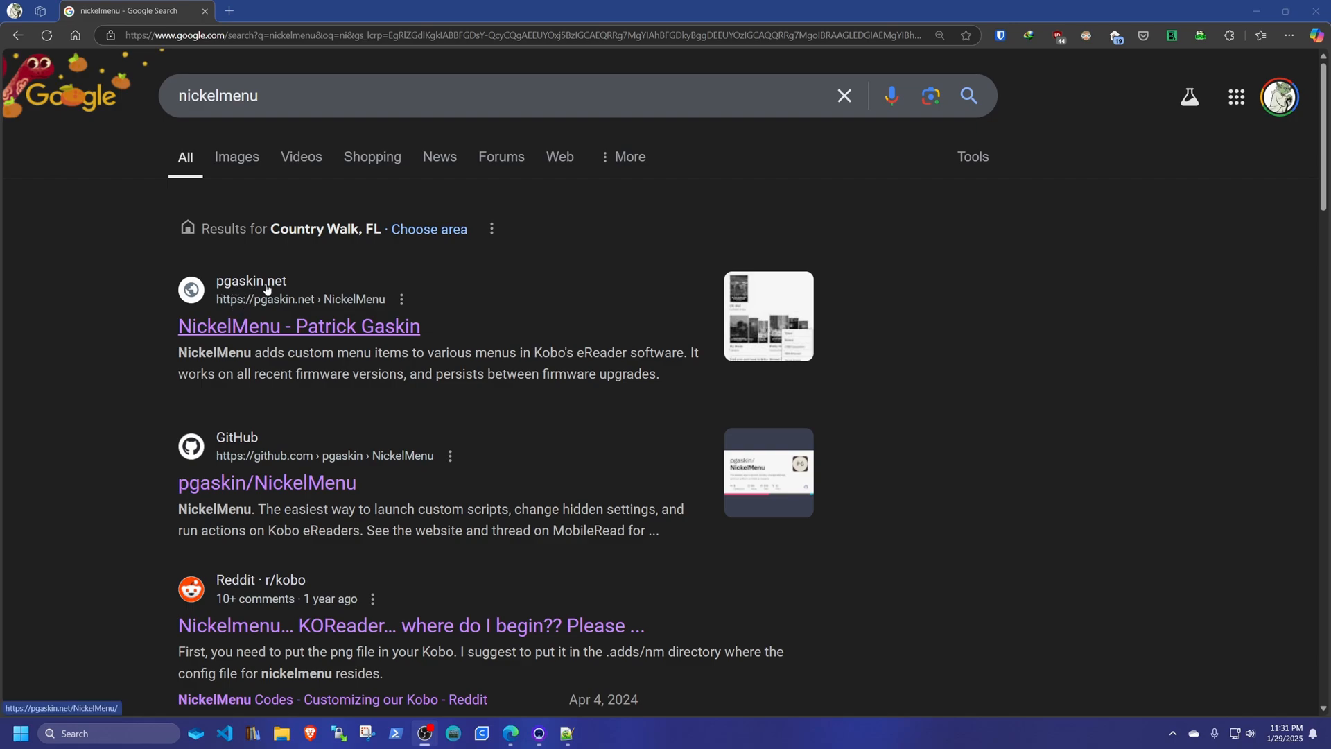
Open the 'NickelMenu - Patrick Gaskin' page and follow its GitHub link.
click(298, 326)
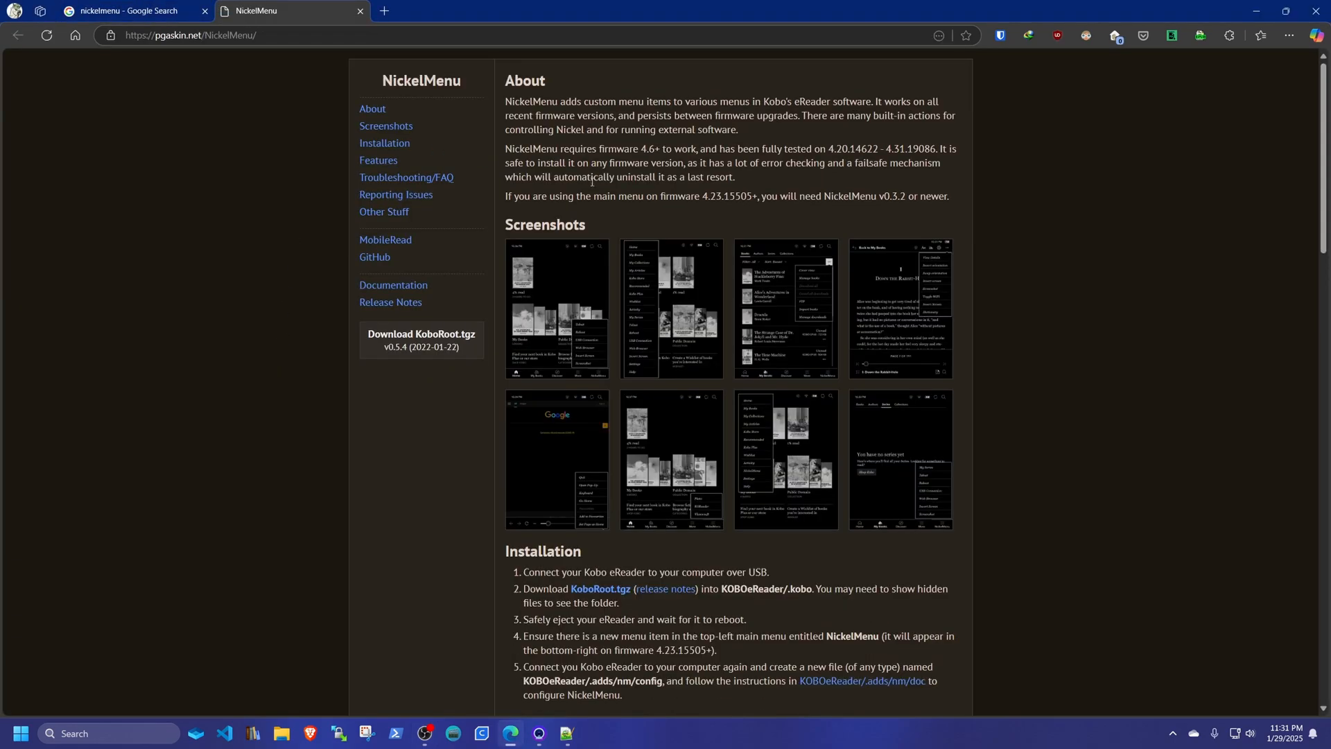
mouse_move(561, 213)
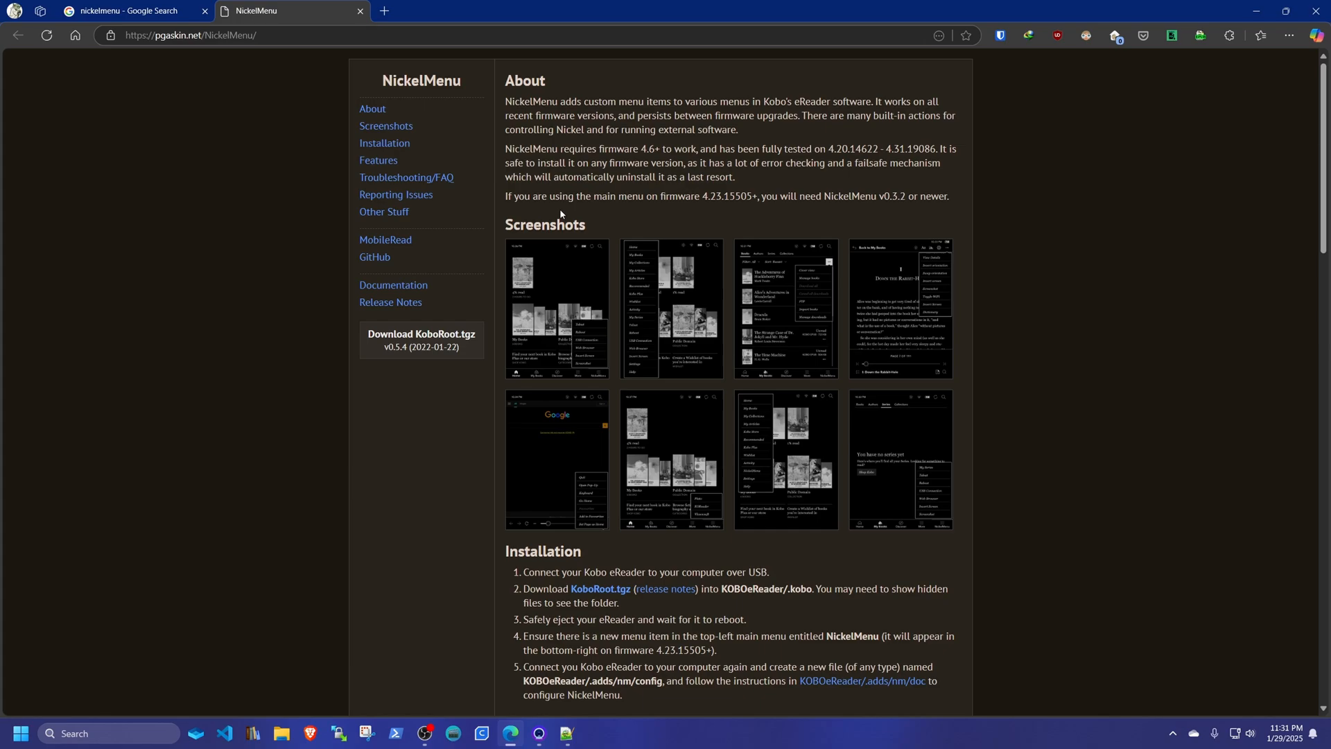
double_click(422, 81)
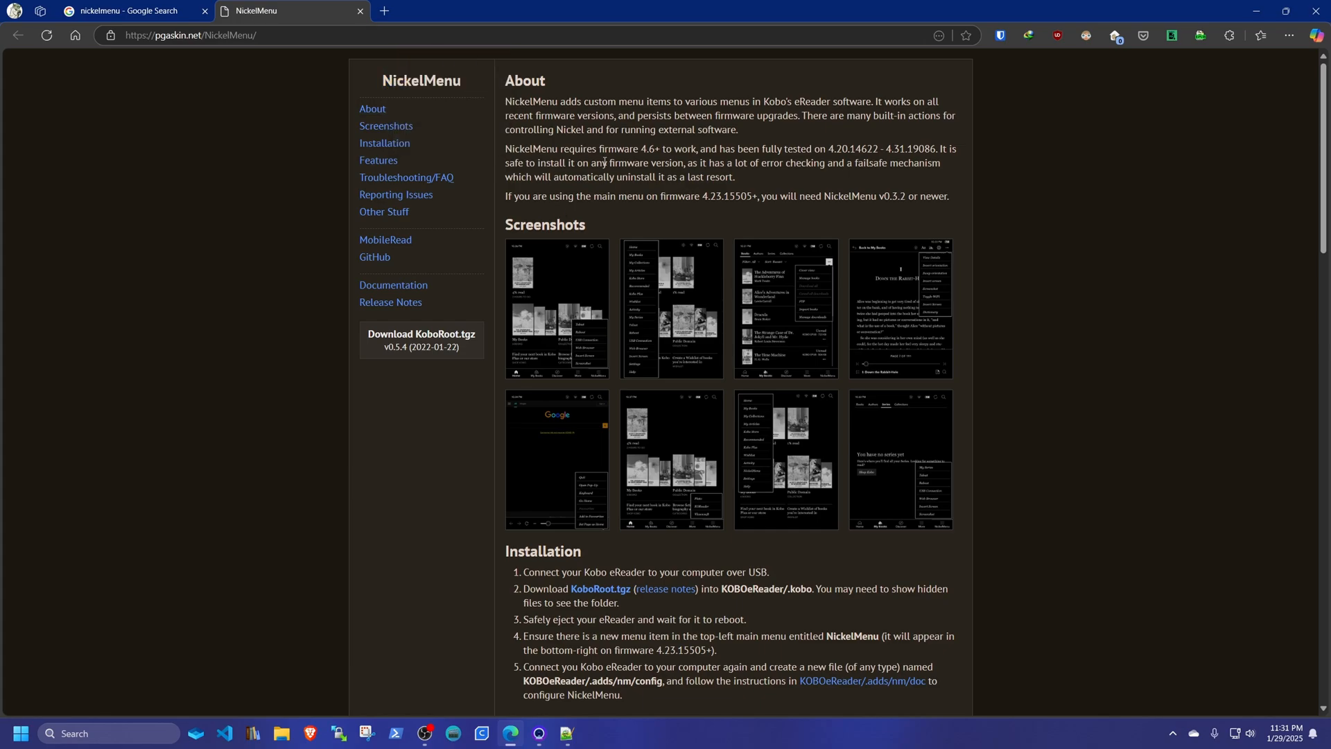
mouse_move(407, 359)
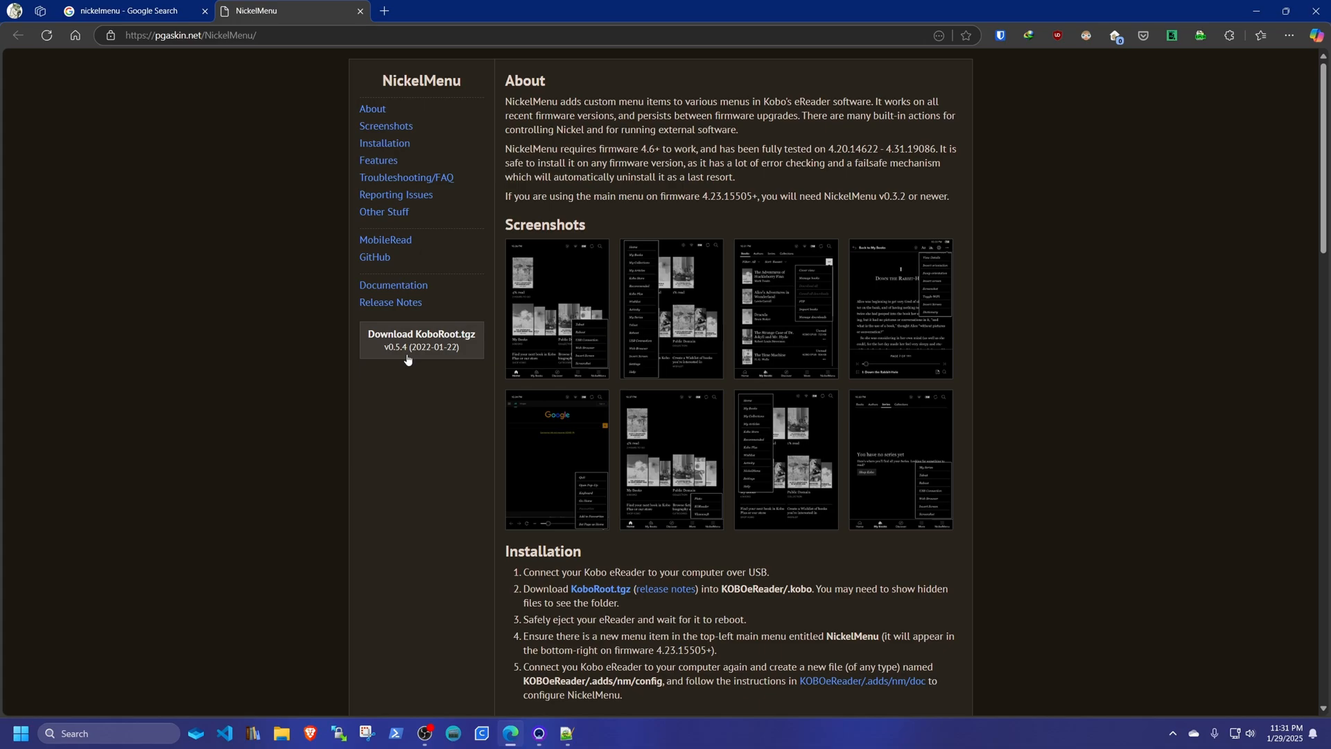
mouse_move(469, 298)
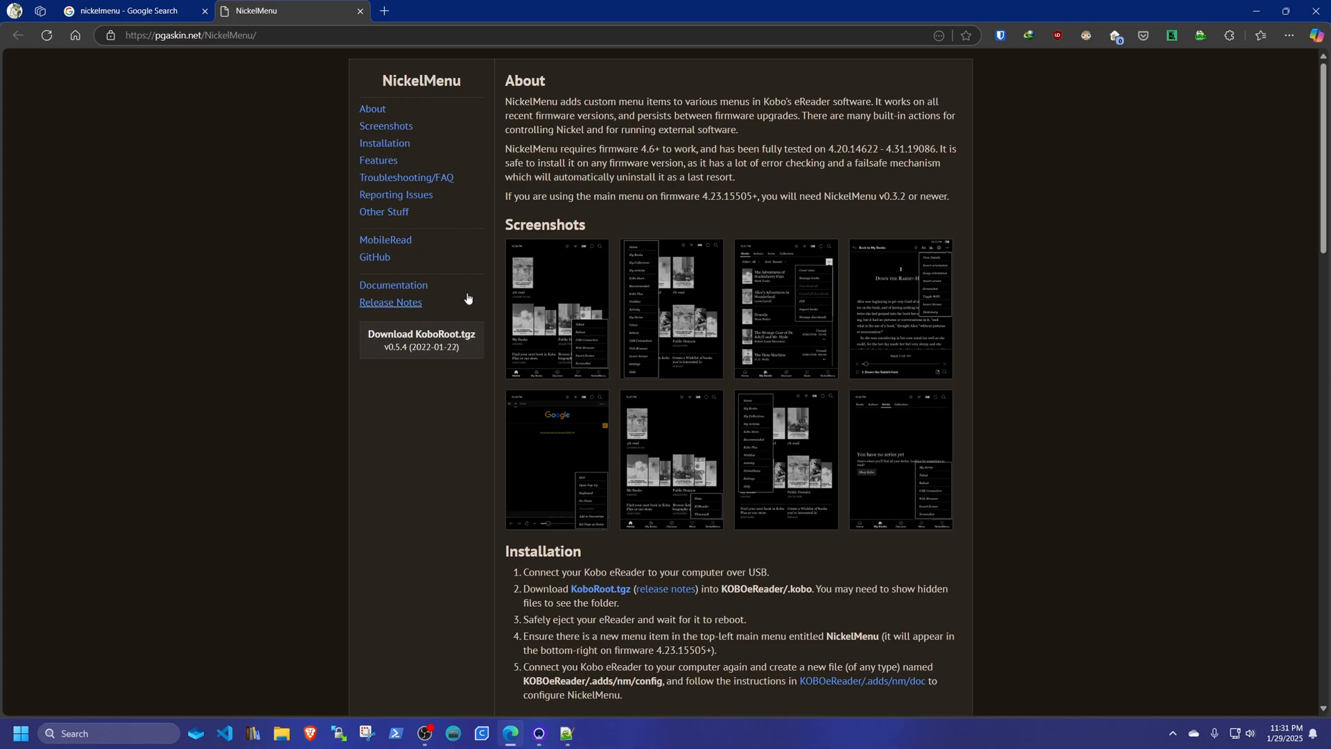
click(374, 257)
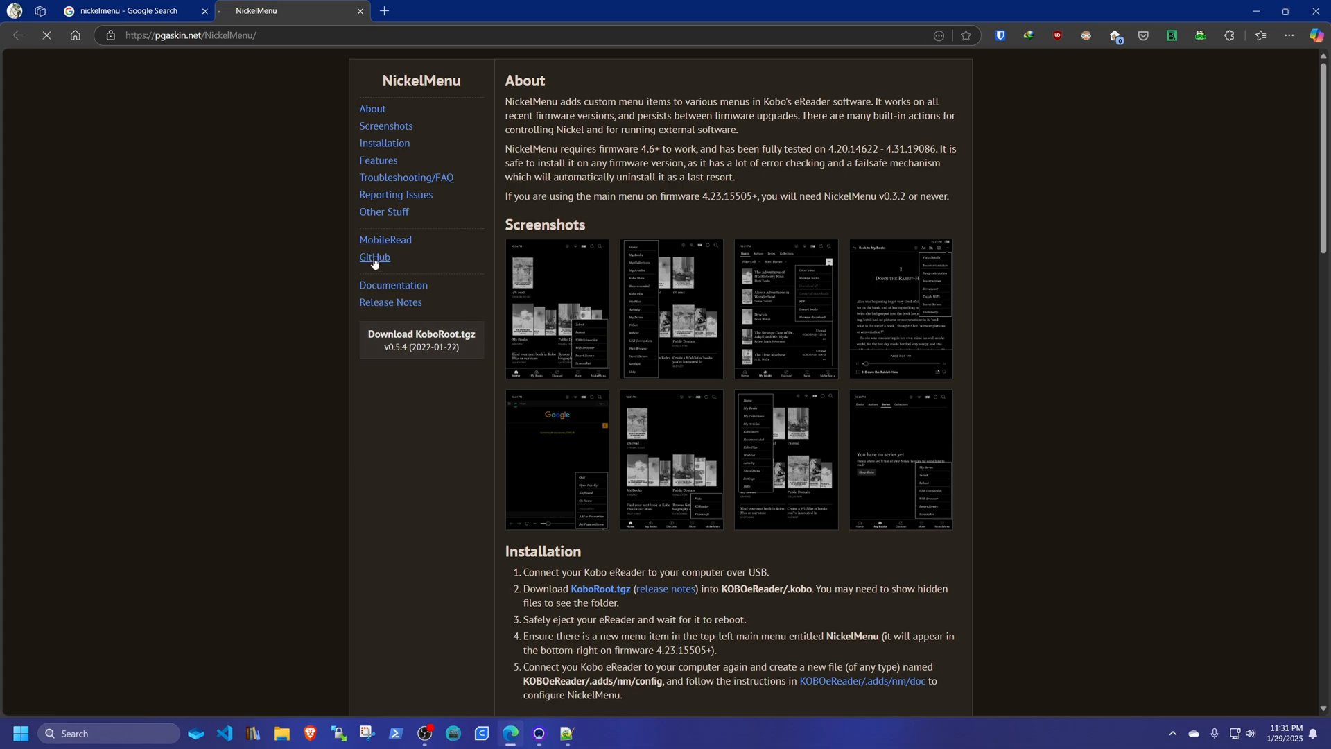
Show the pgaskin/NickelMenu Actions runs, scrolled to the 'support GoogleDrive' build.
click(374, 257)
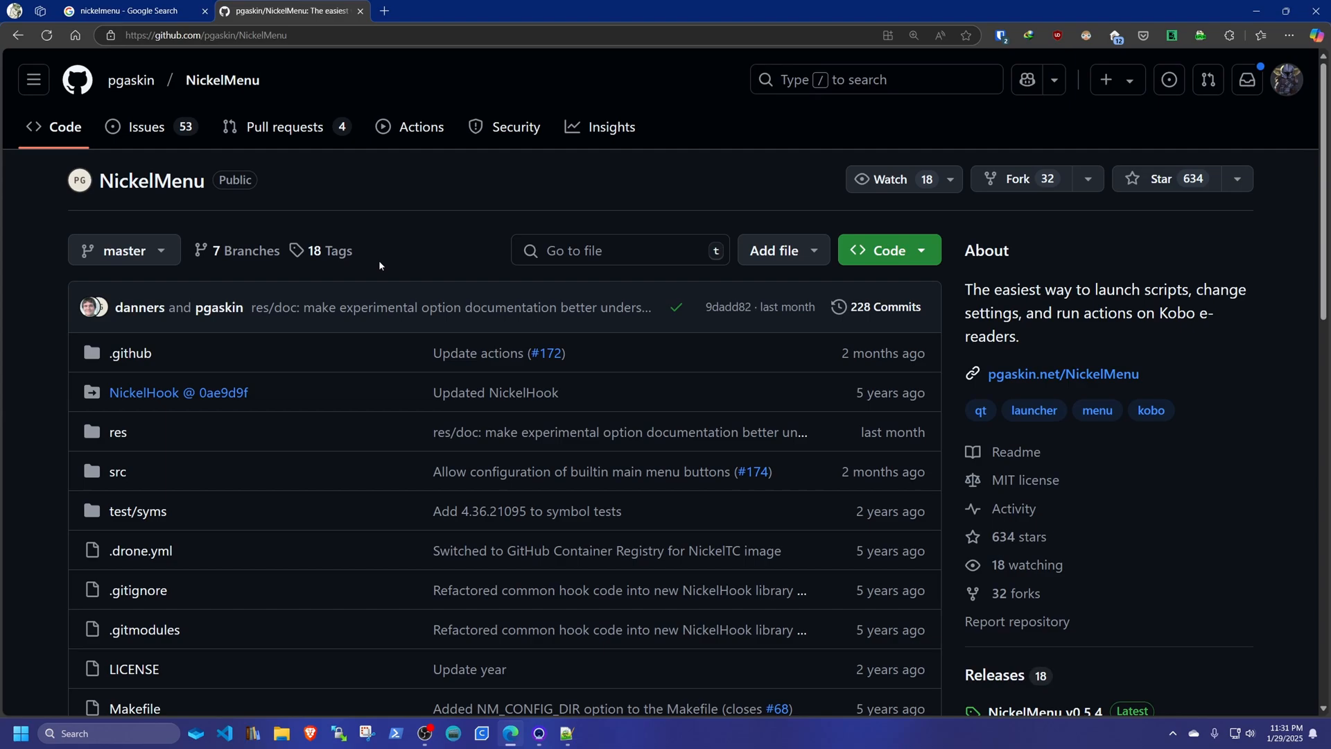
mouse_move(417, 133)
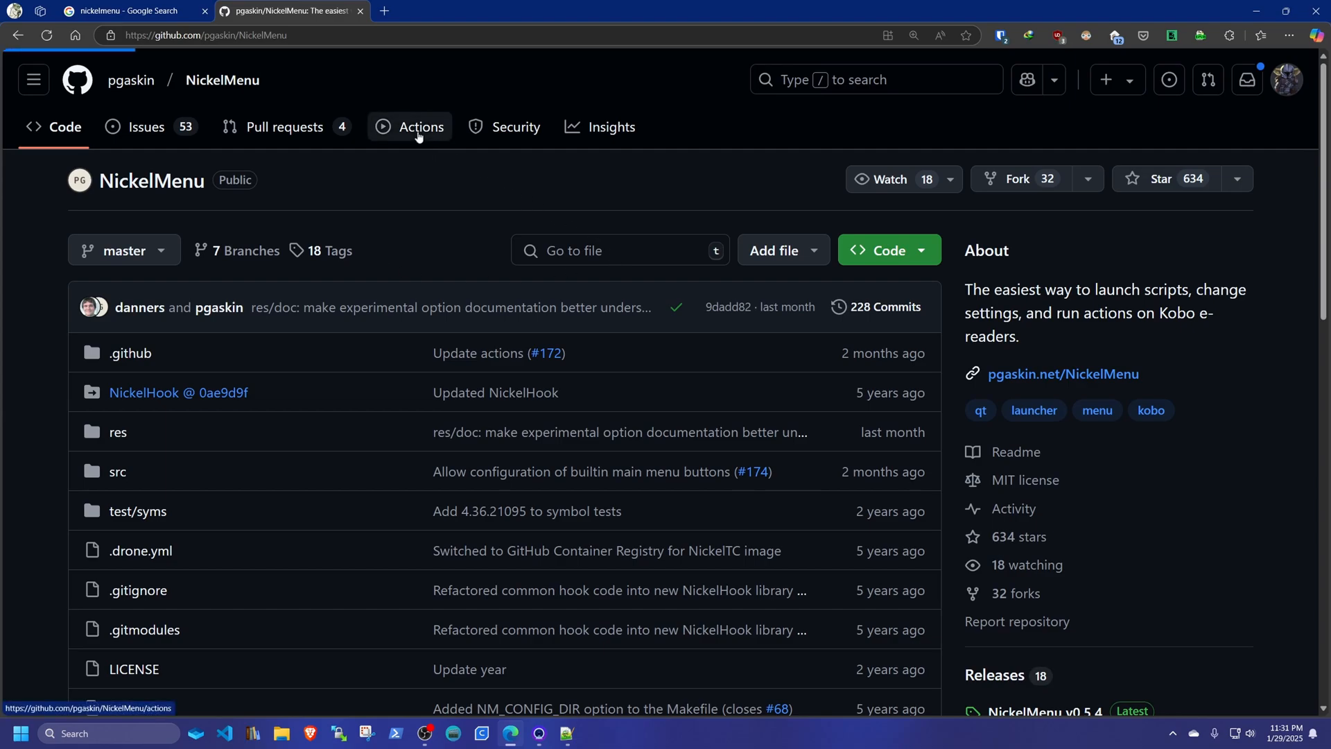
click(423, 127)
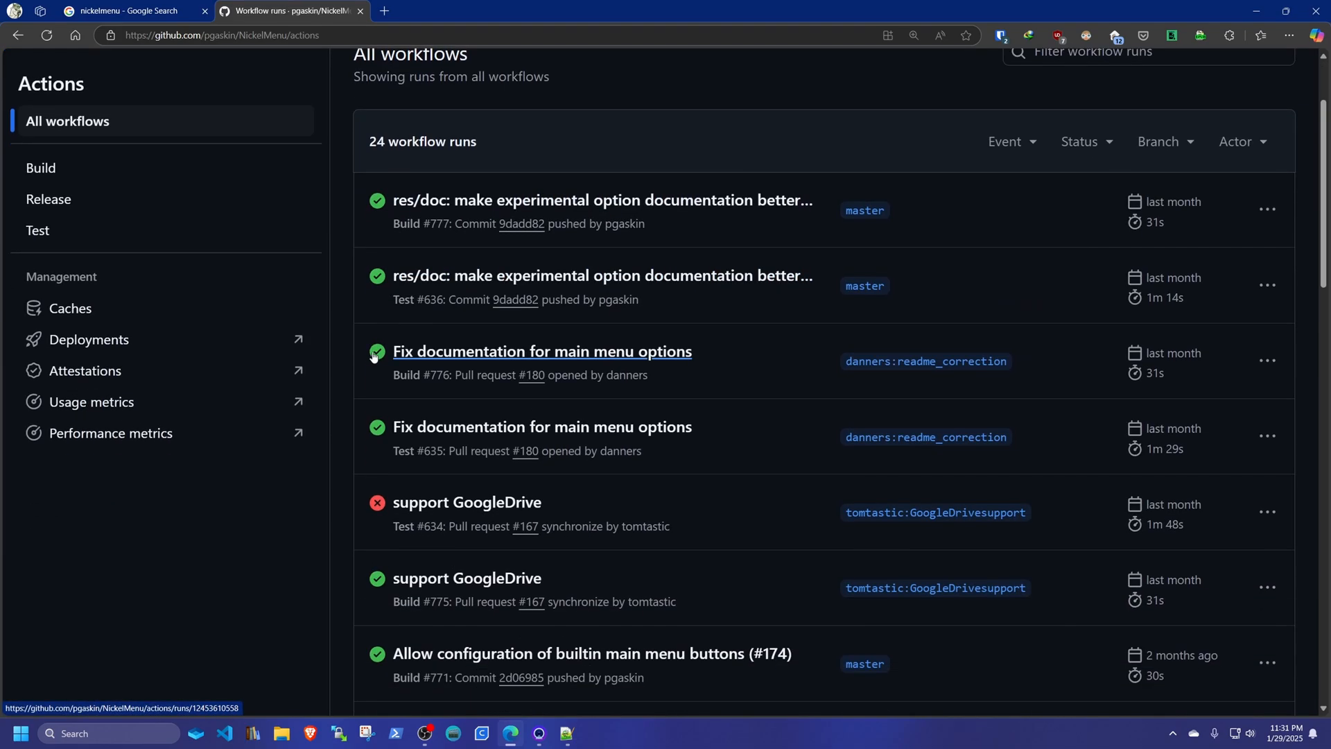
scroll(down, 3)
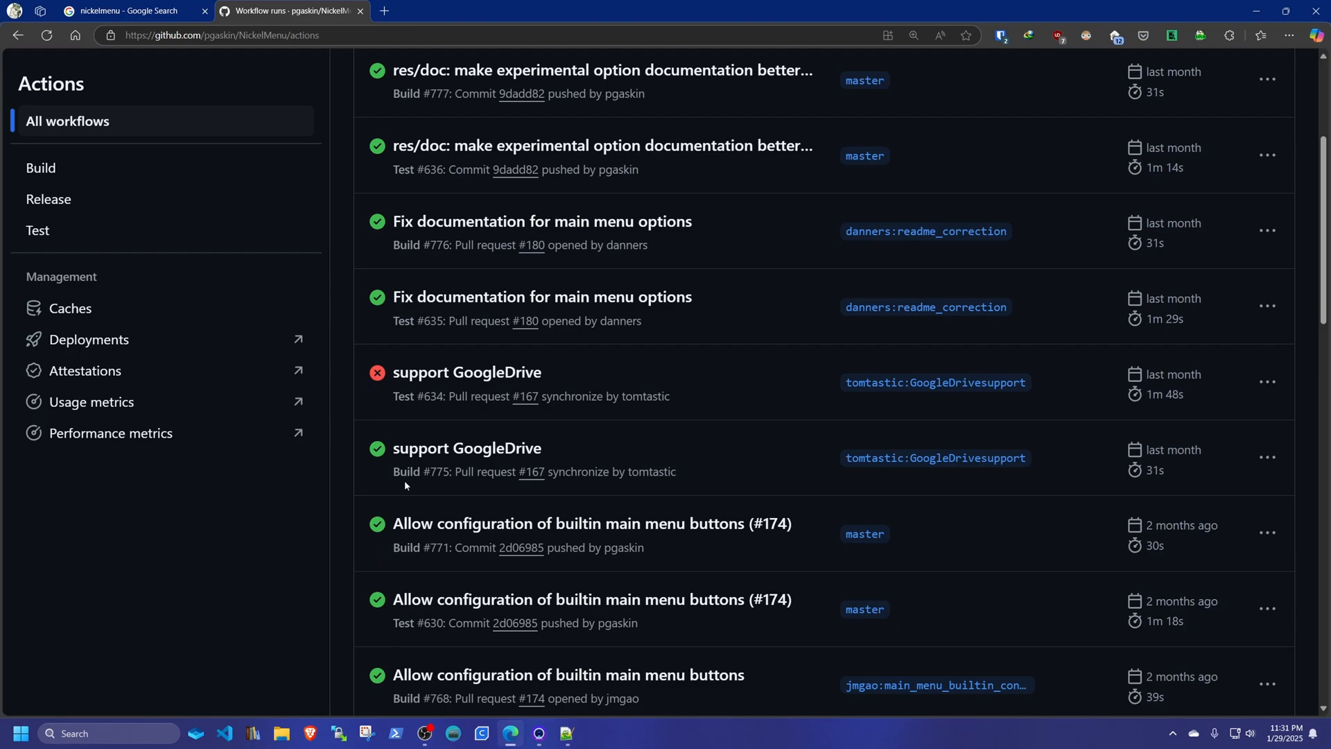
double_click(416, 471)
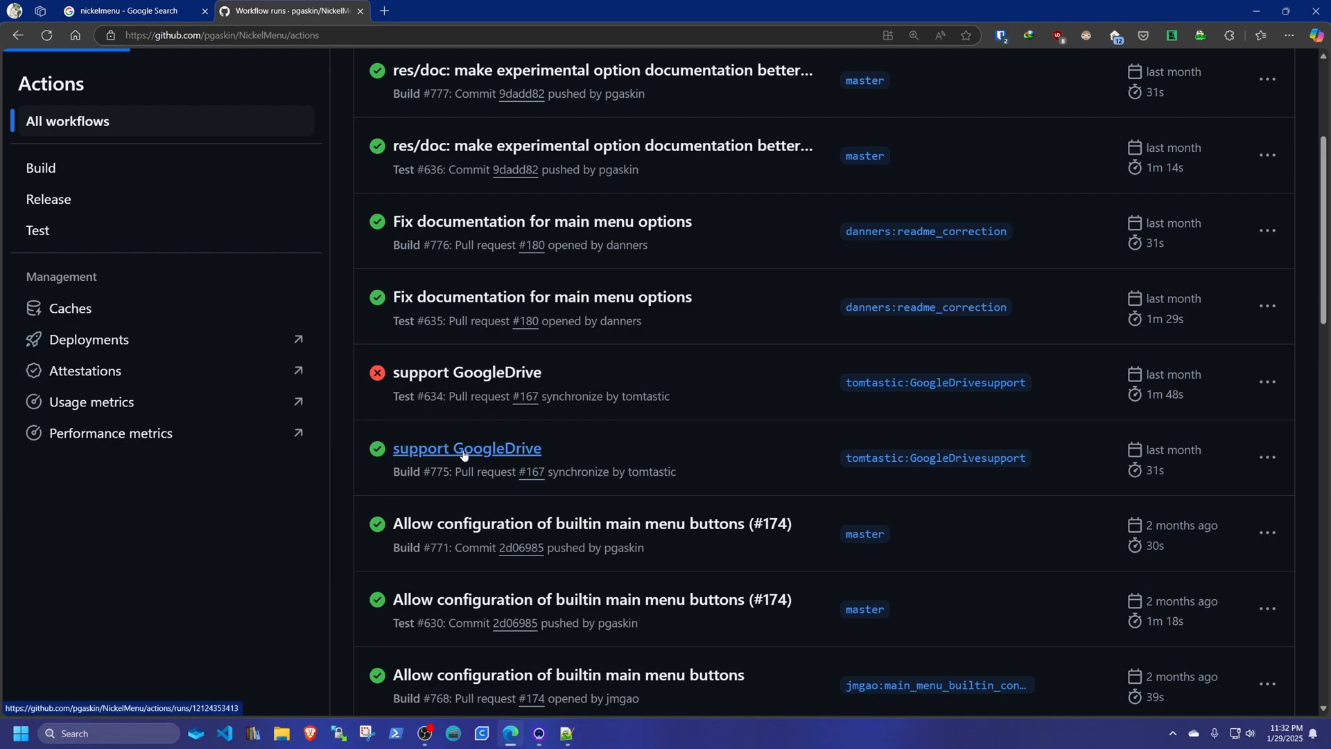
Download the NickelMenu artifact from the 'support GoogleDrive' Build #775 run.
click(467, 448)
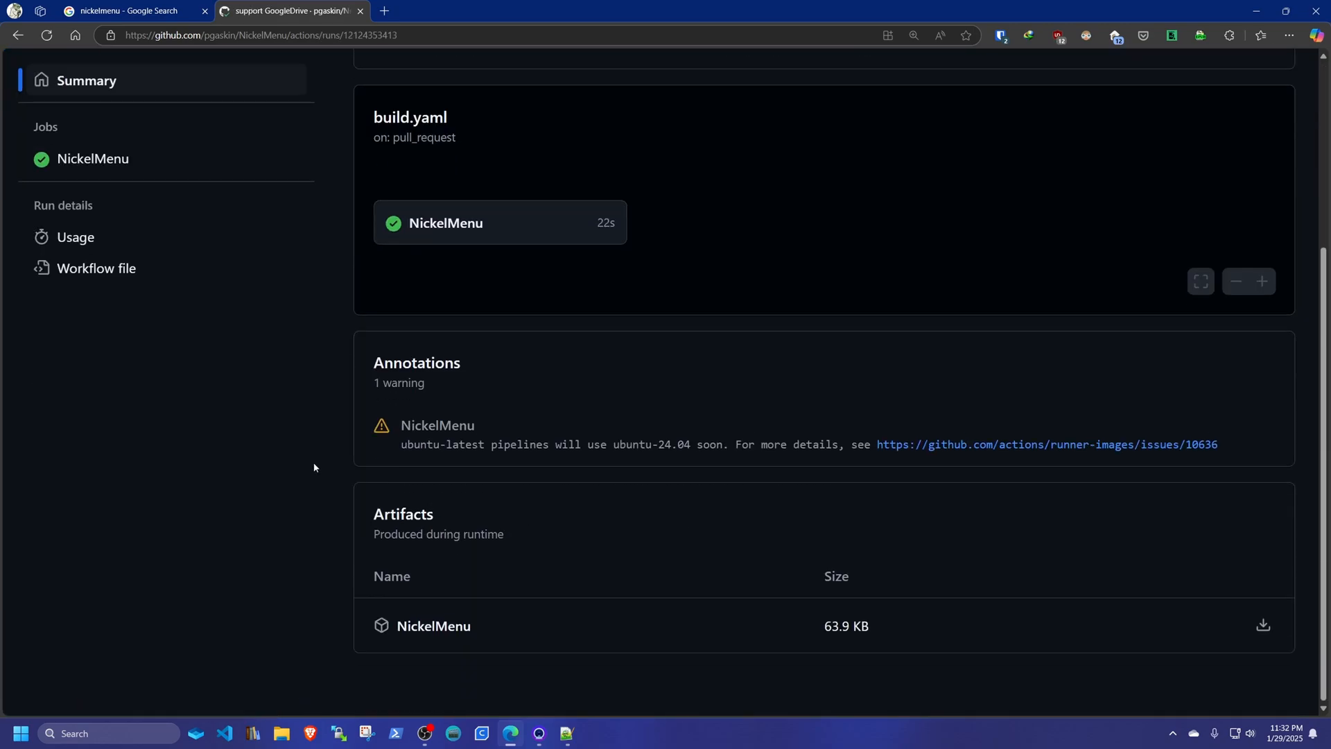
mouse_move(1264, 625)
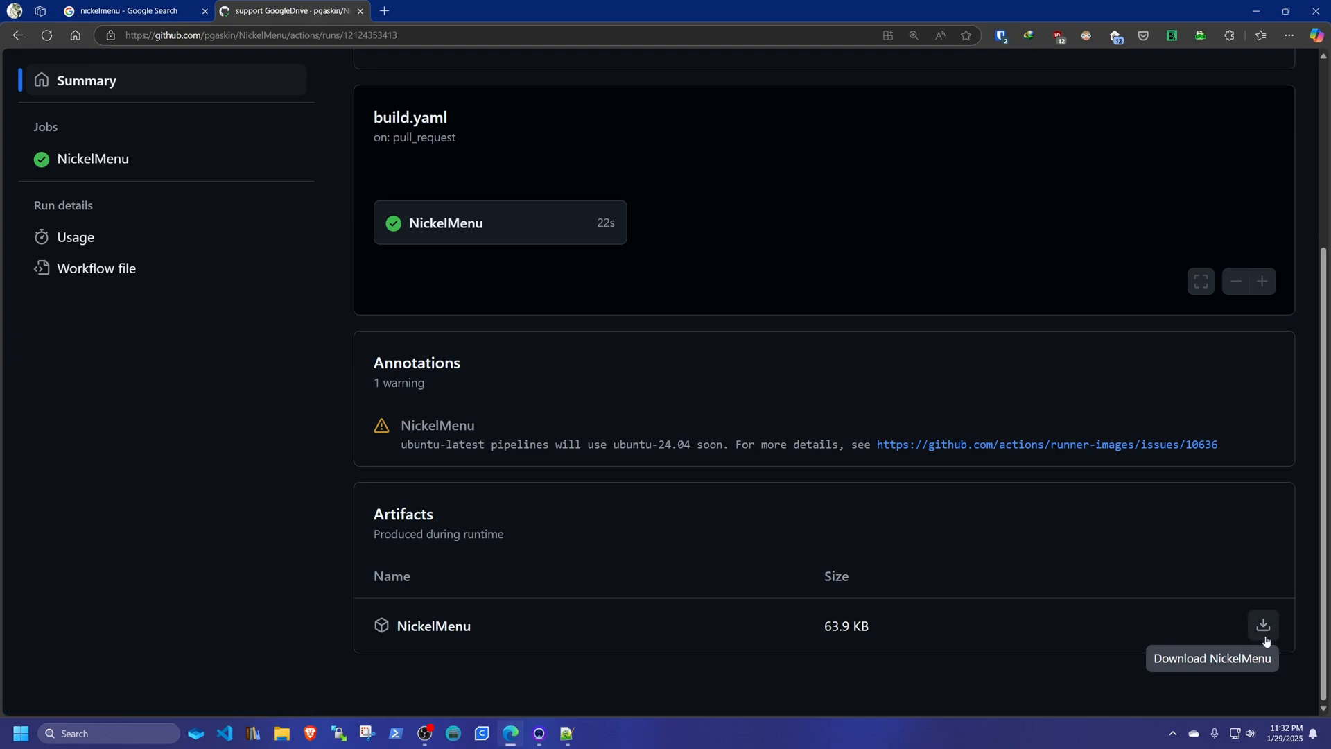
click(1263, 624)
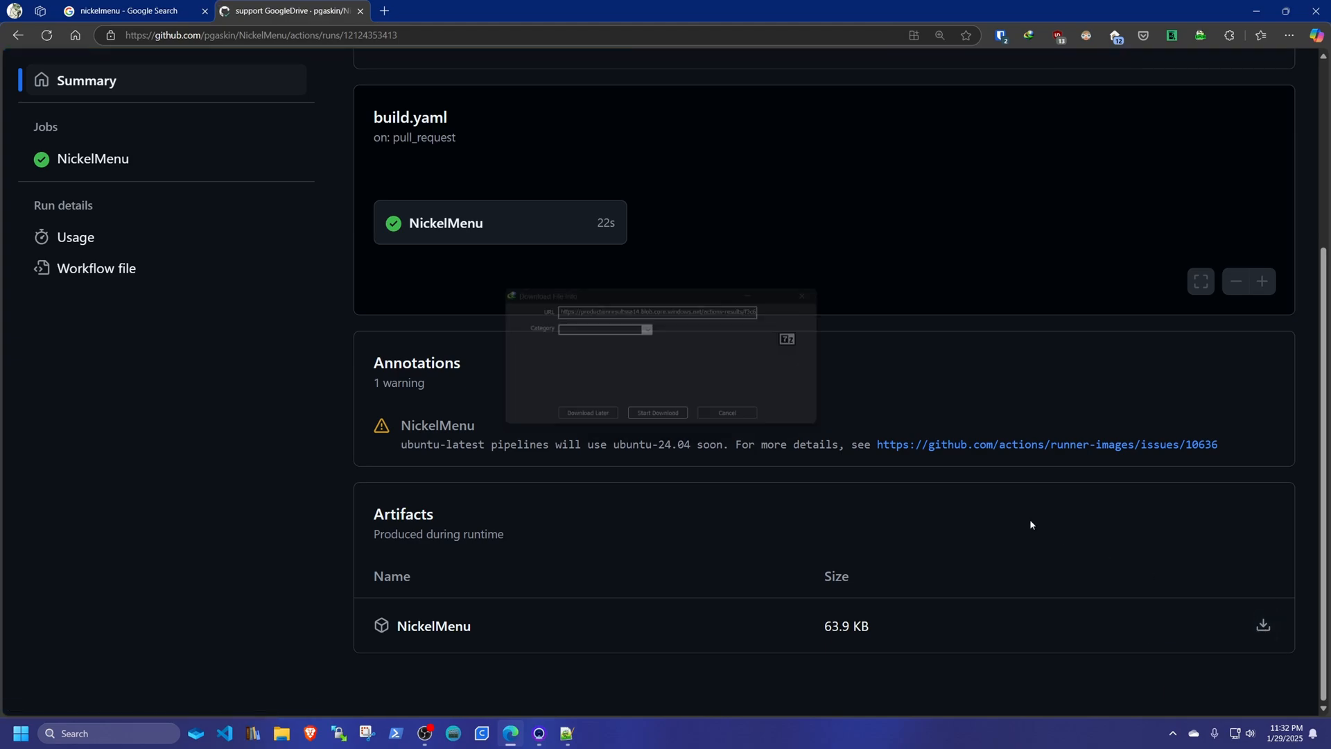
click(727, 413)
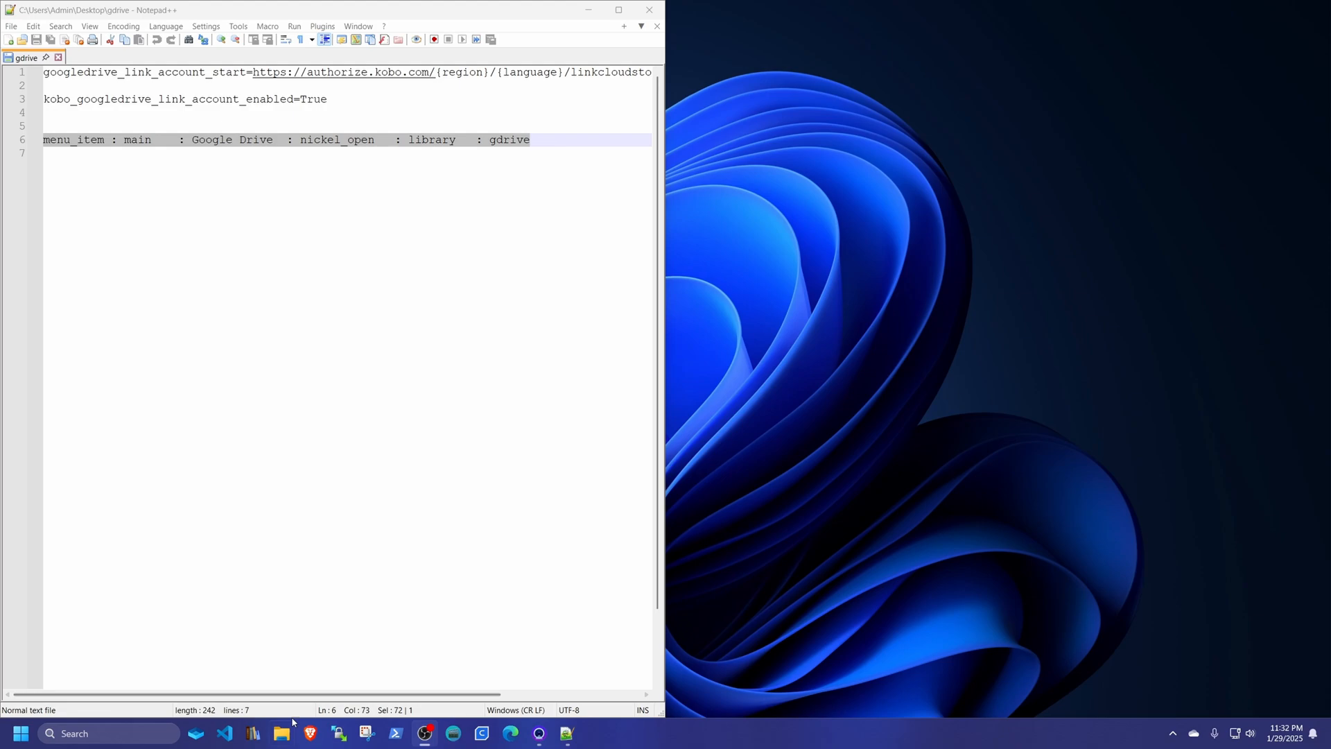
Select NickelMenu.zip in File Explorer under Downloads > Compressed.
click(280, 733)
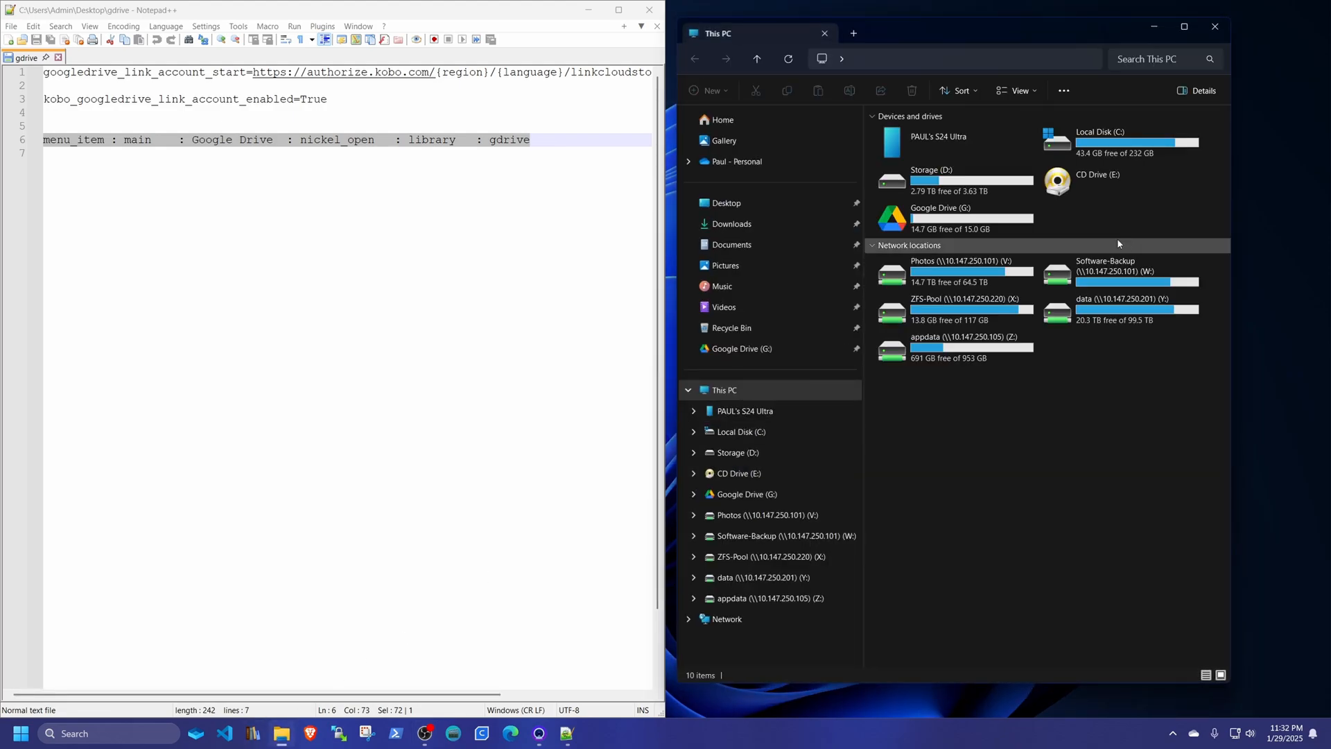
click(732, 224)
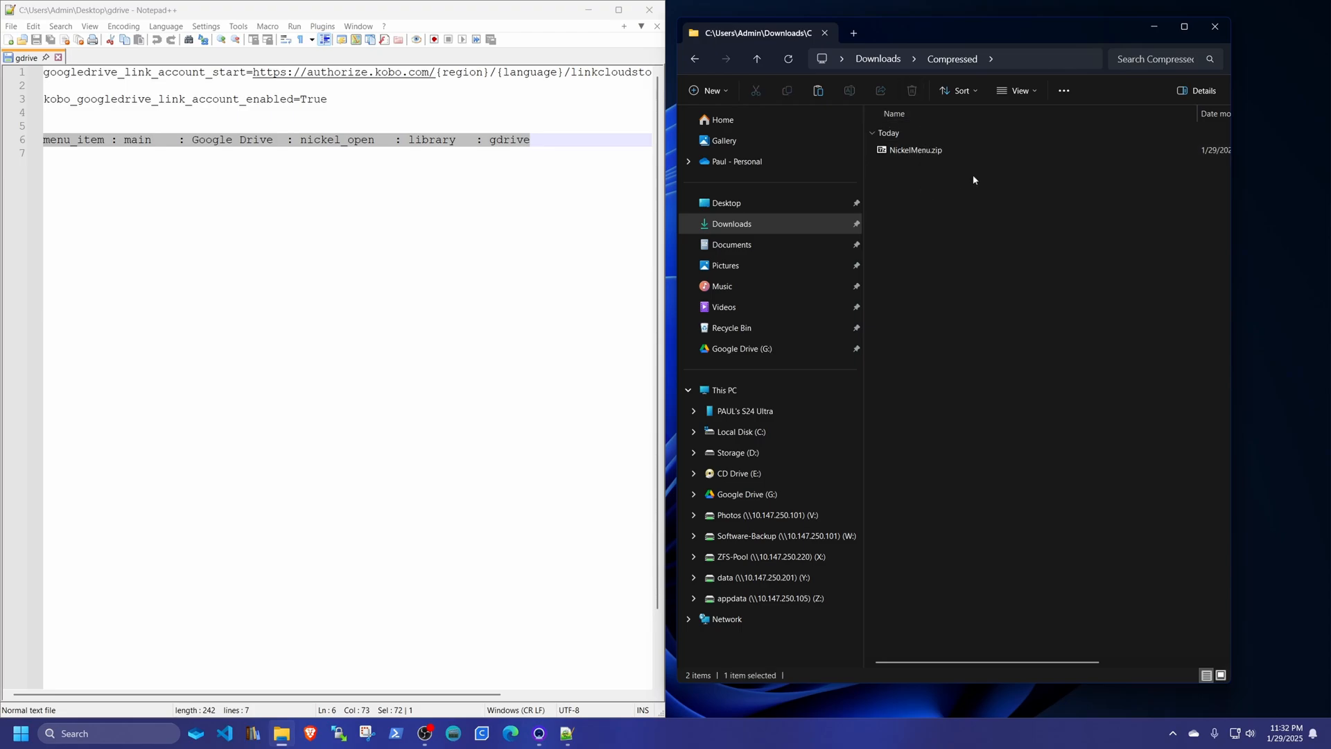
click(916, 150)
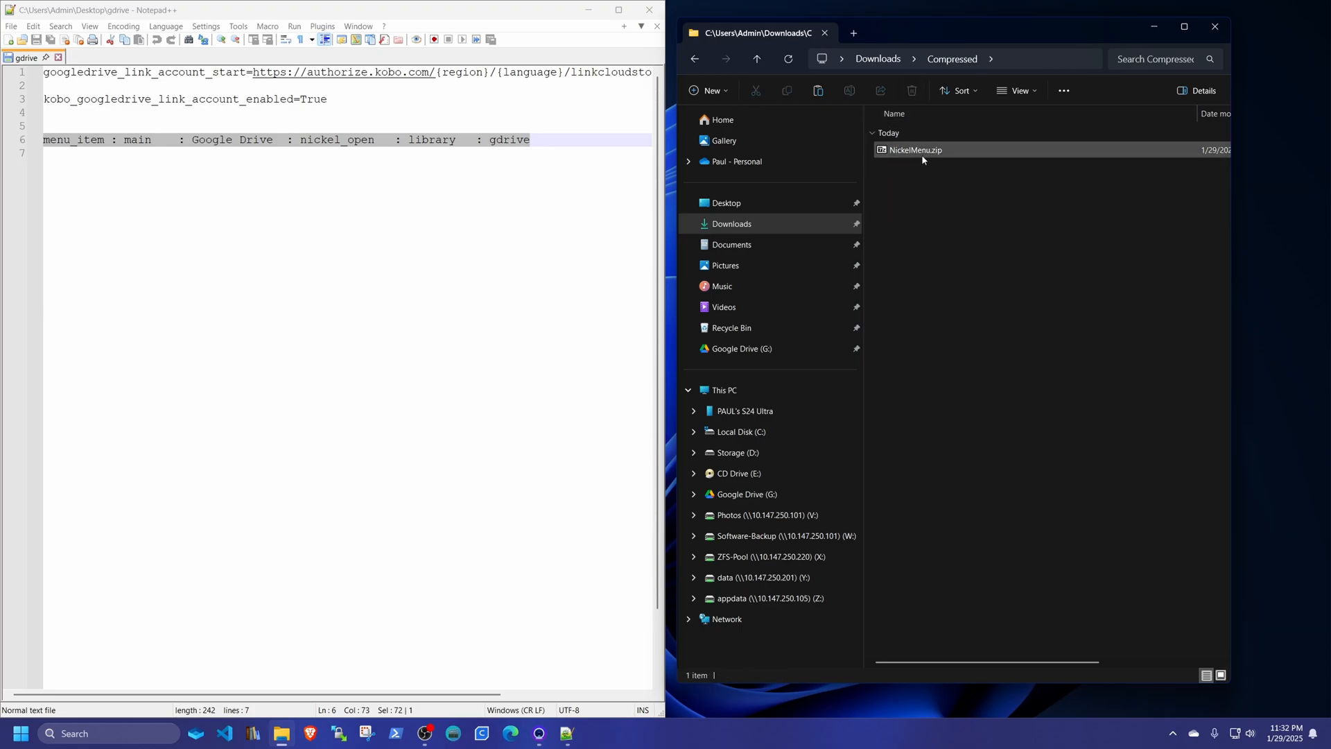
click(914, 150)
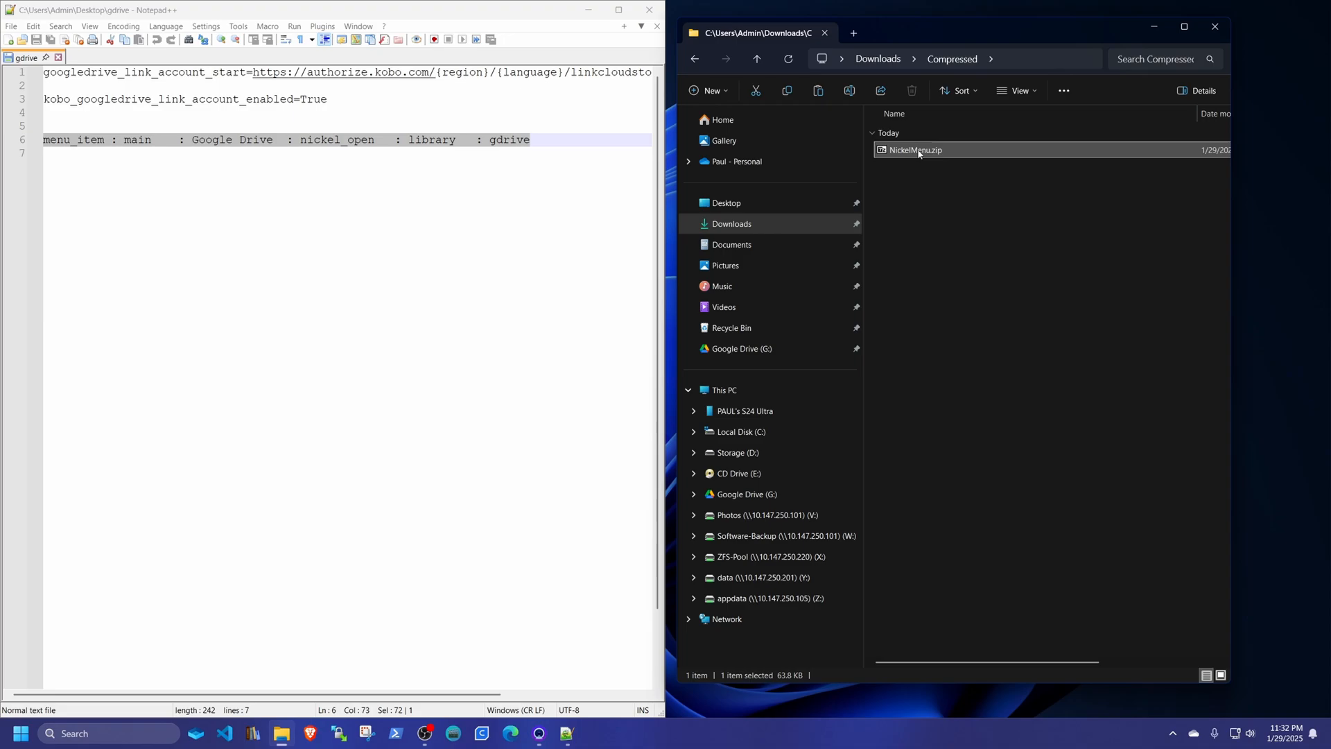
Extract NickelMenu.zip into a NickelMenu folder and select KoboRoot.tgz.
right_click(918, 150)
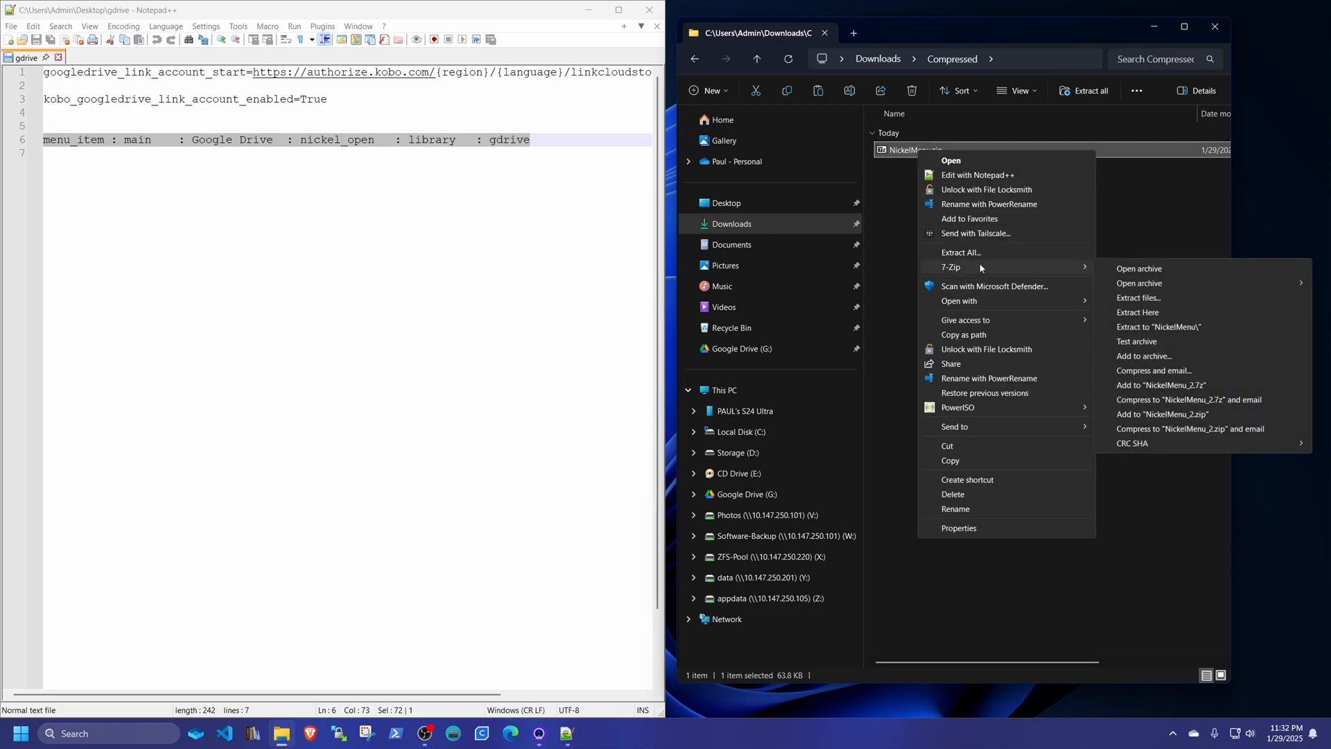
click(961, 253)
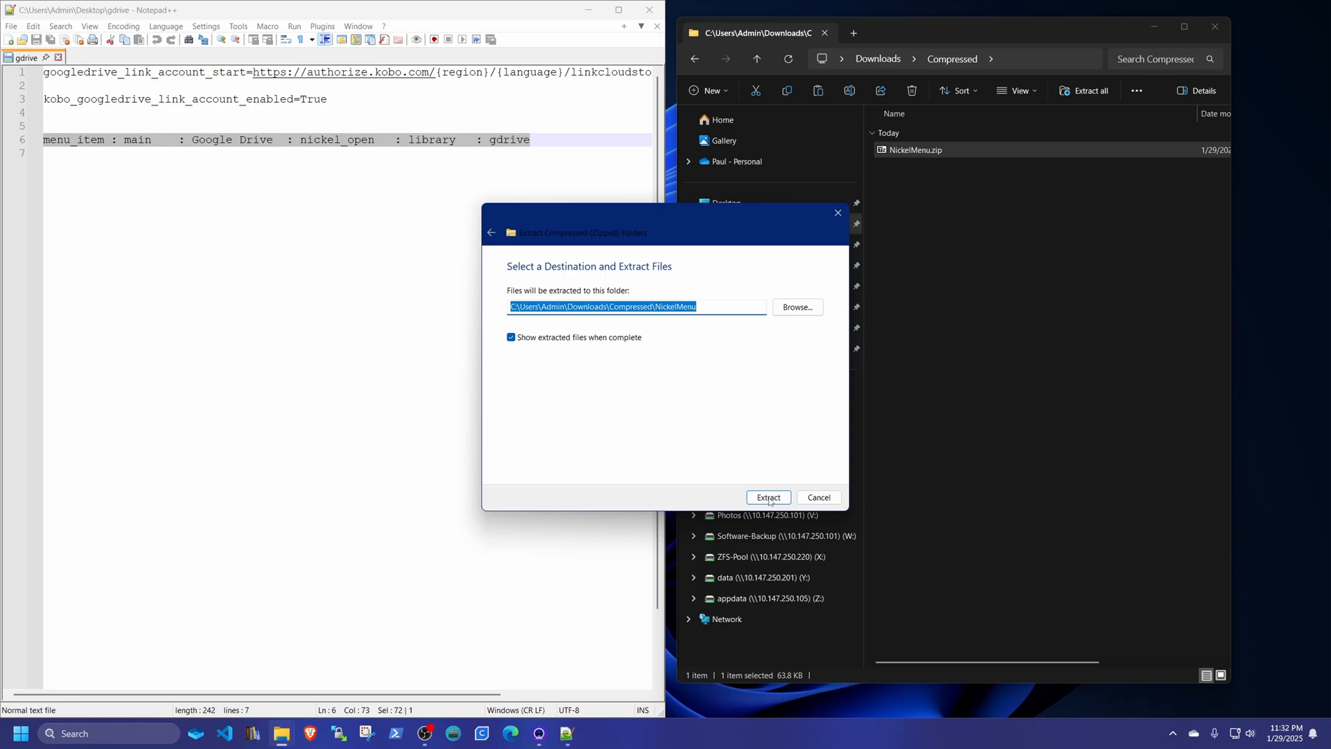
click(768, 497)
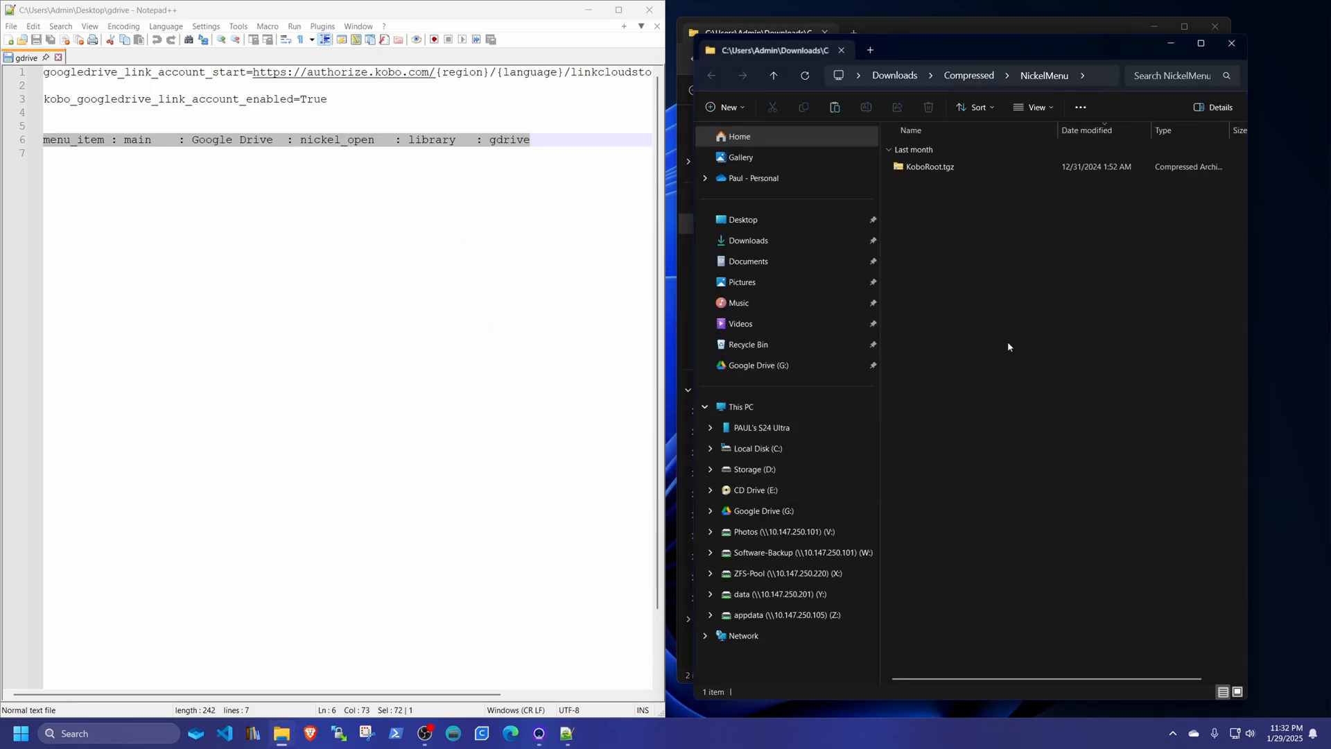
mouse_move(984, 229)
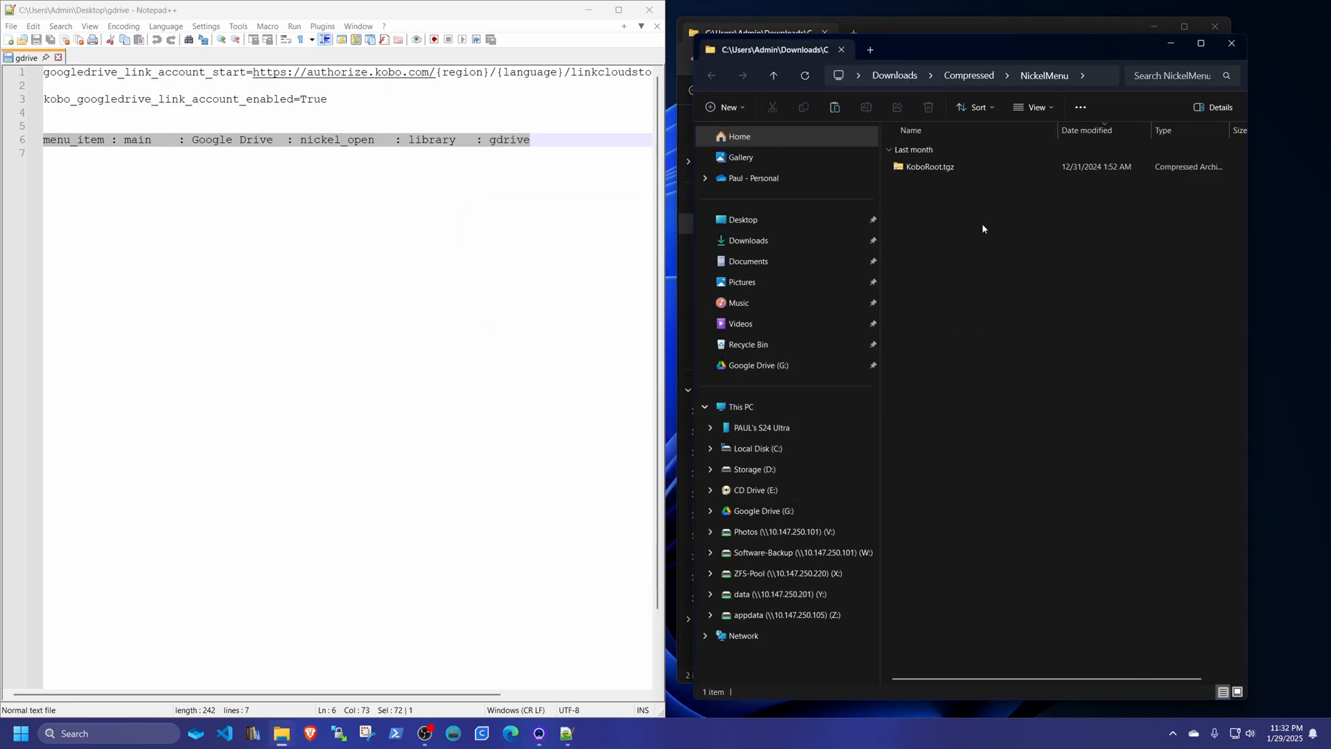
click(930, 166)
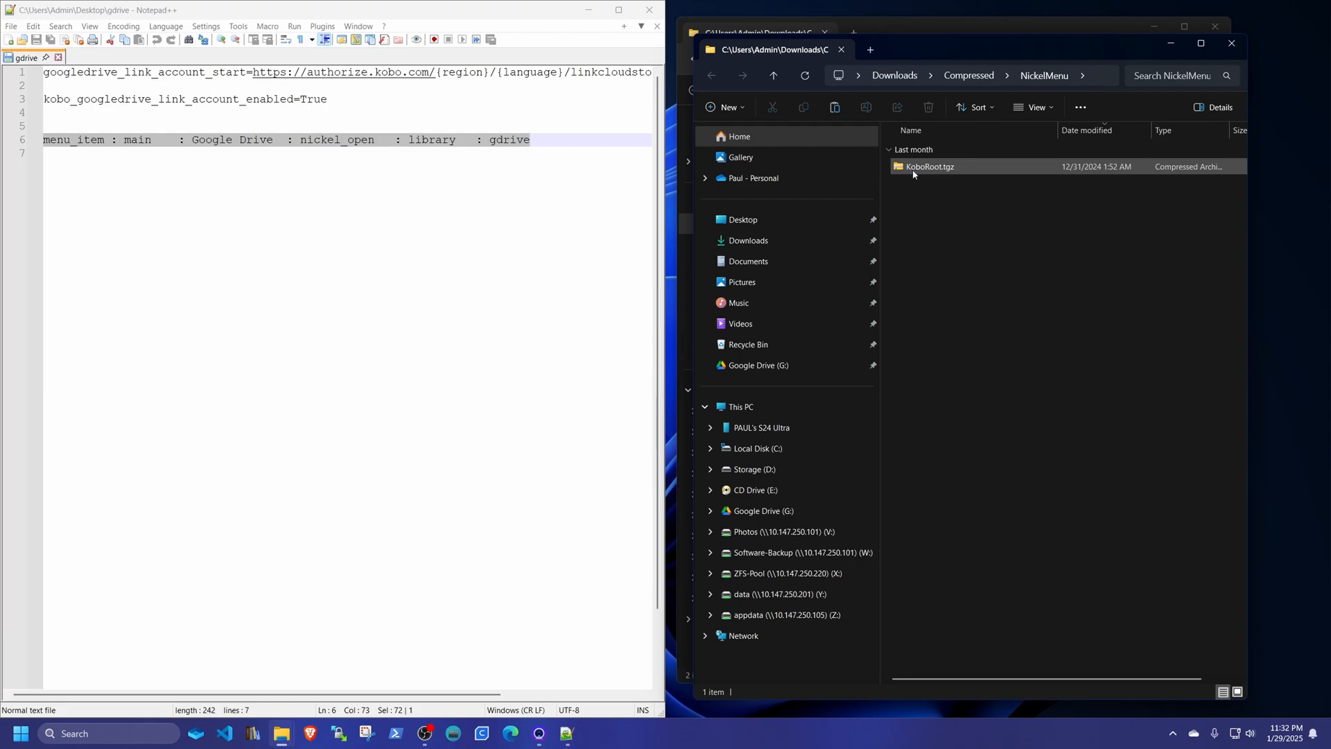
mouse_move(932, 175)
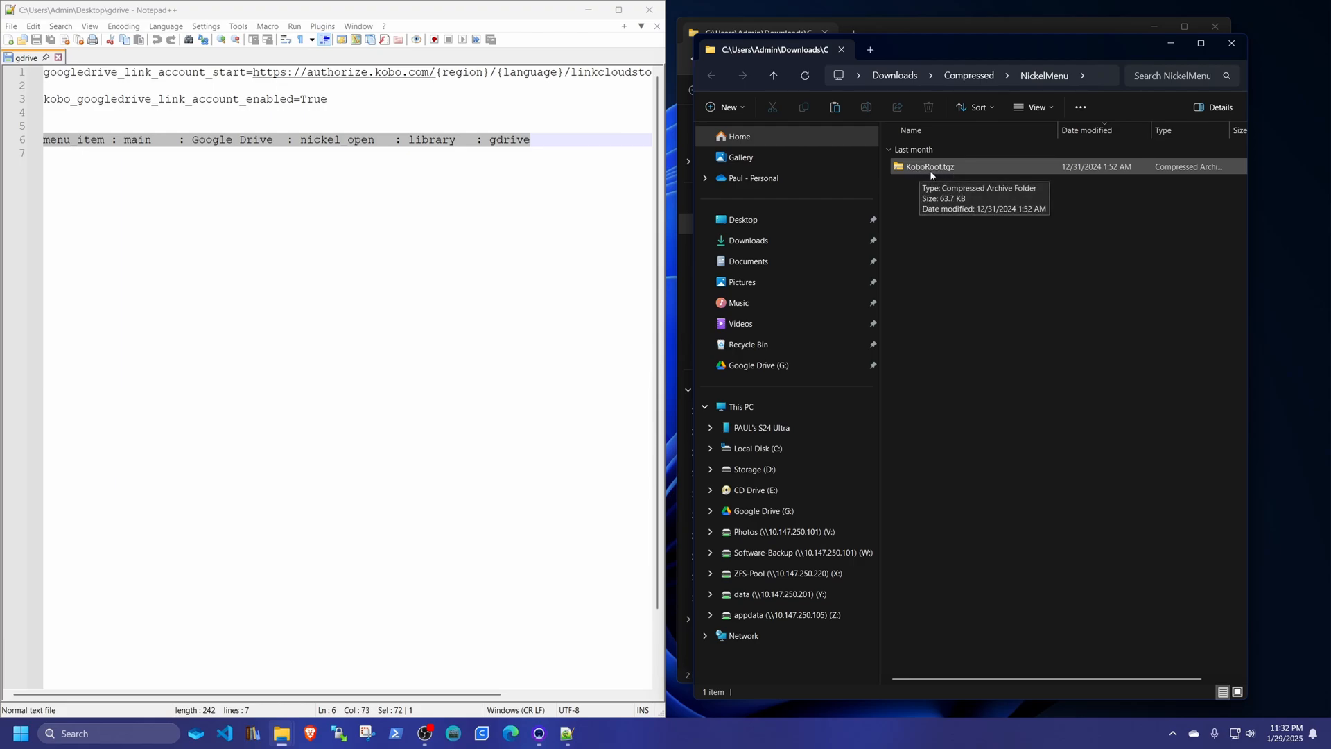
mouse_move(922, 45)
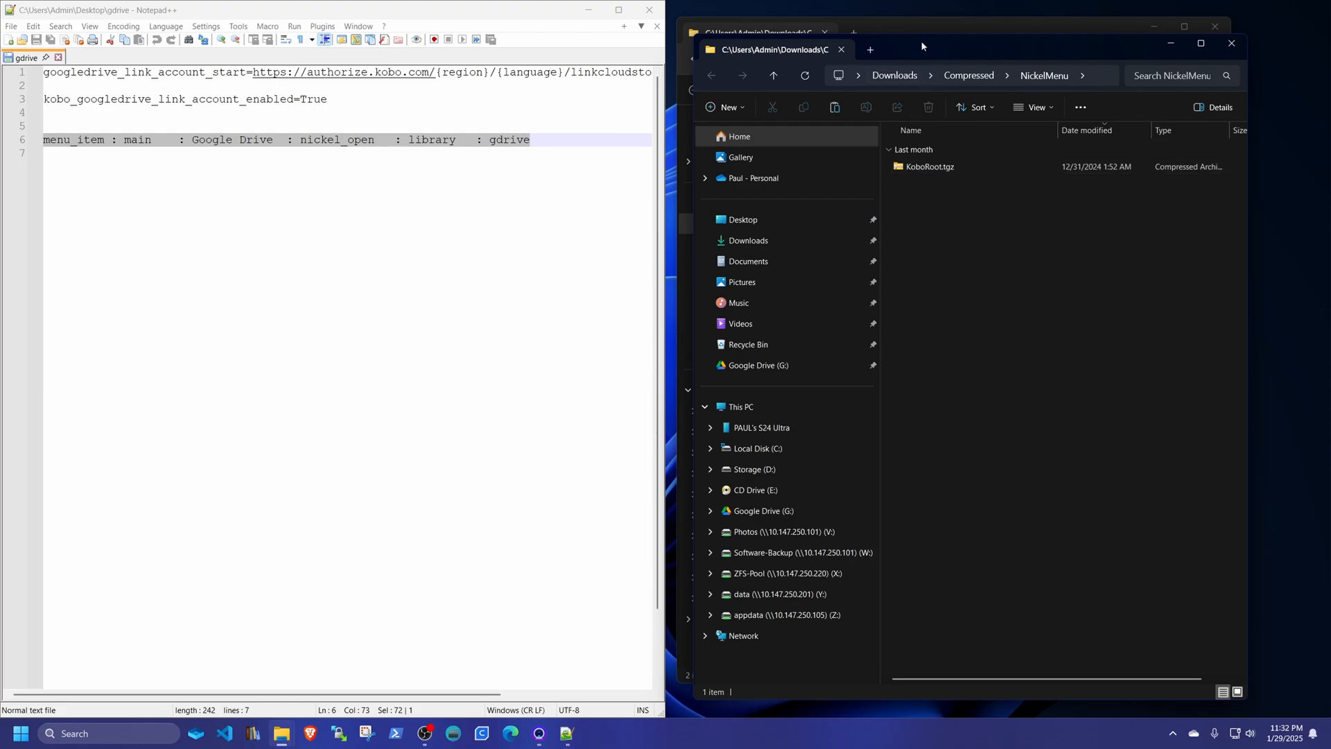